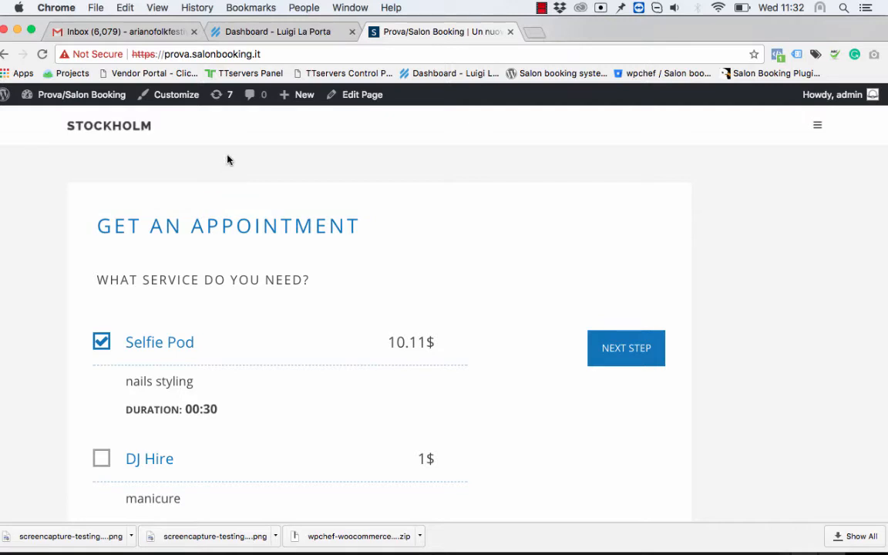
Scroll down to the 'What service do you need?' heading on the booking form
scroll(down, 3)
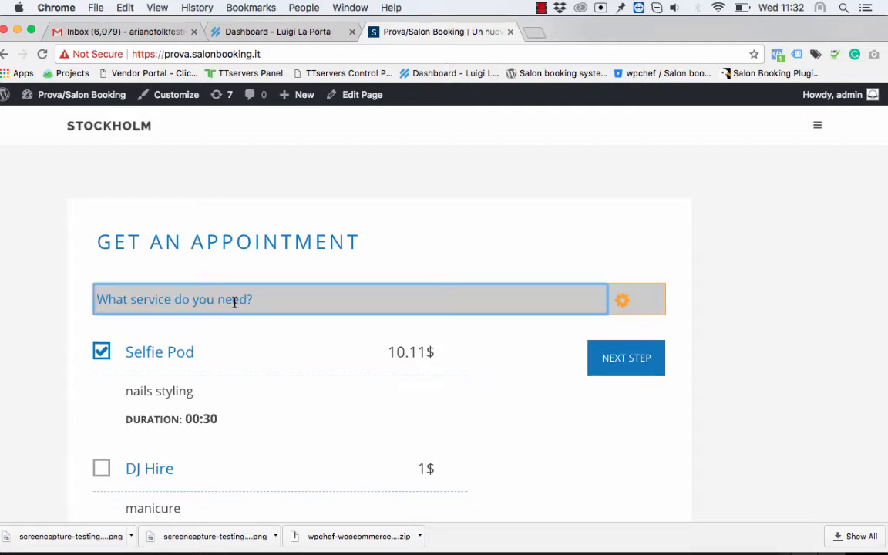
Replace the heading text with 'Please select a service'
click(349, 299)
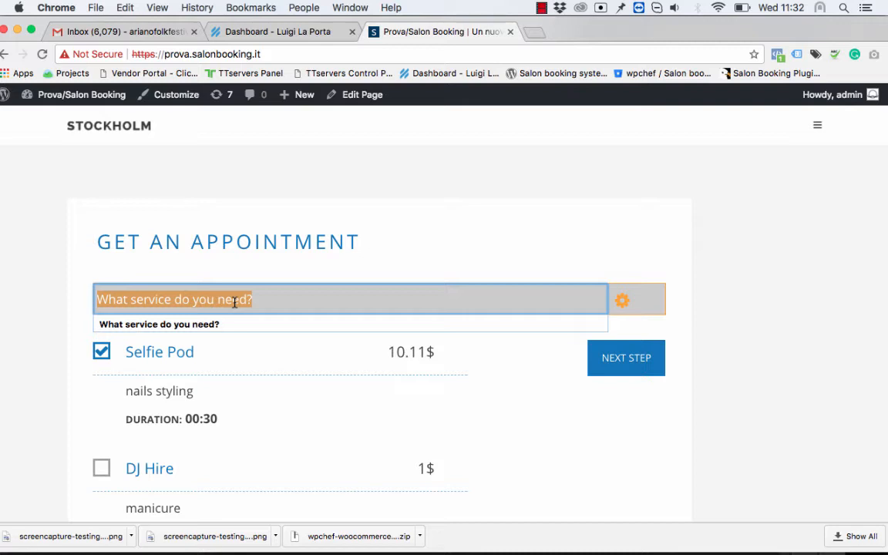
text(Please sele)
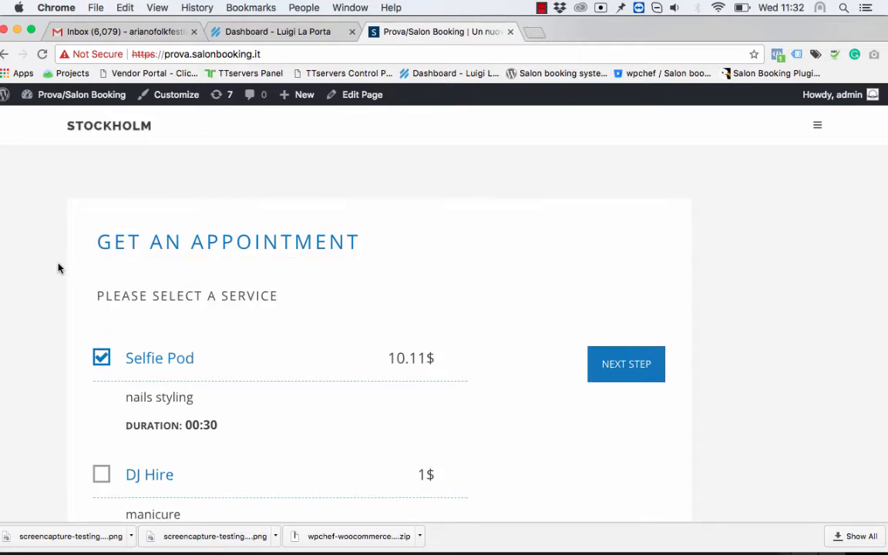
mouse_move(80, 274)
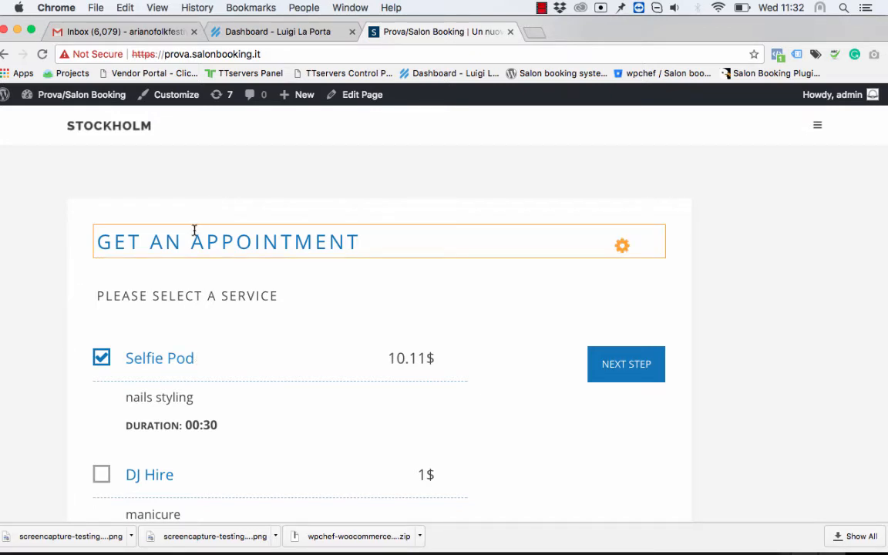
mouse_move(278, 213)
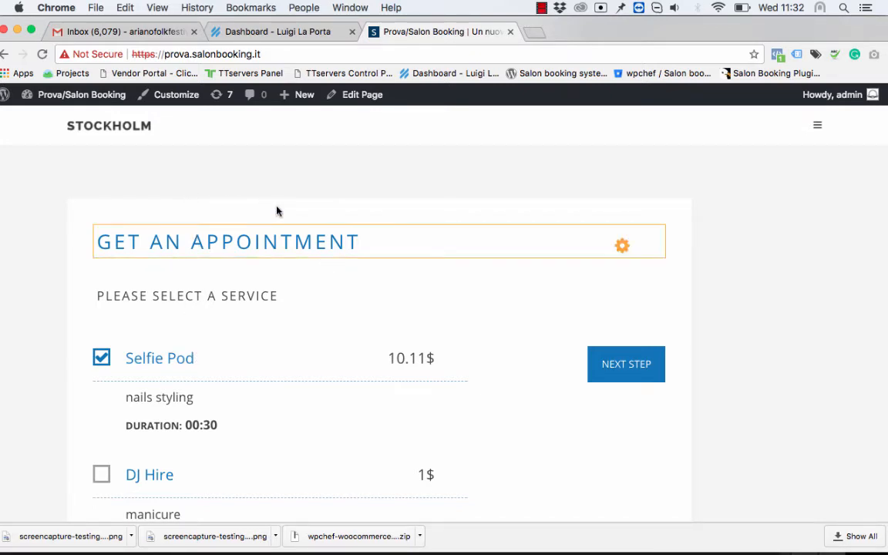
mouse_move(626, 364)
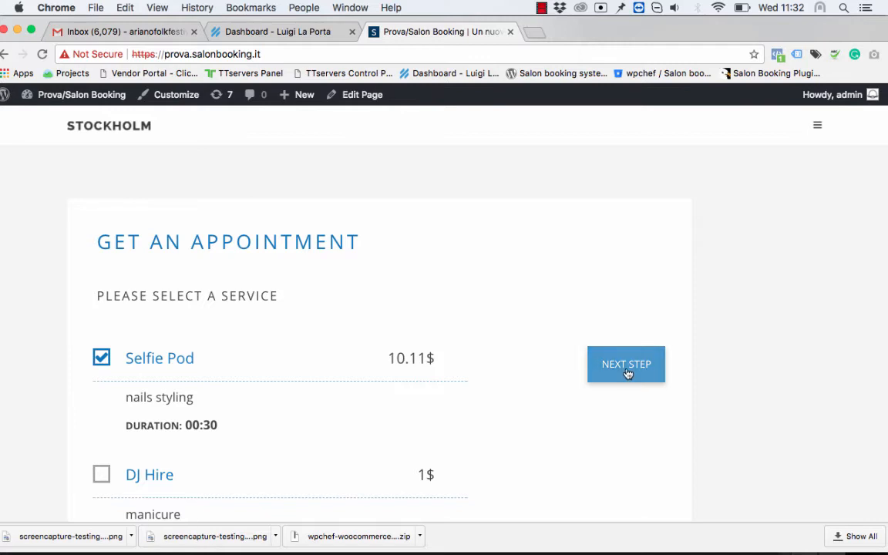
Step past the service, 'Something more?' and 'Select a partner' pages and begin editing 'When do you want to come?'
click(626, 364)
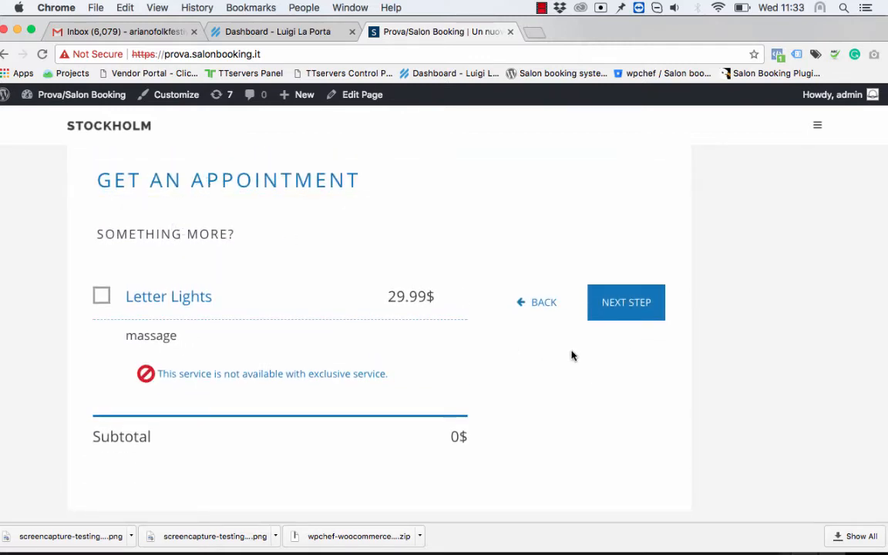
click(625, 301)
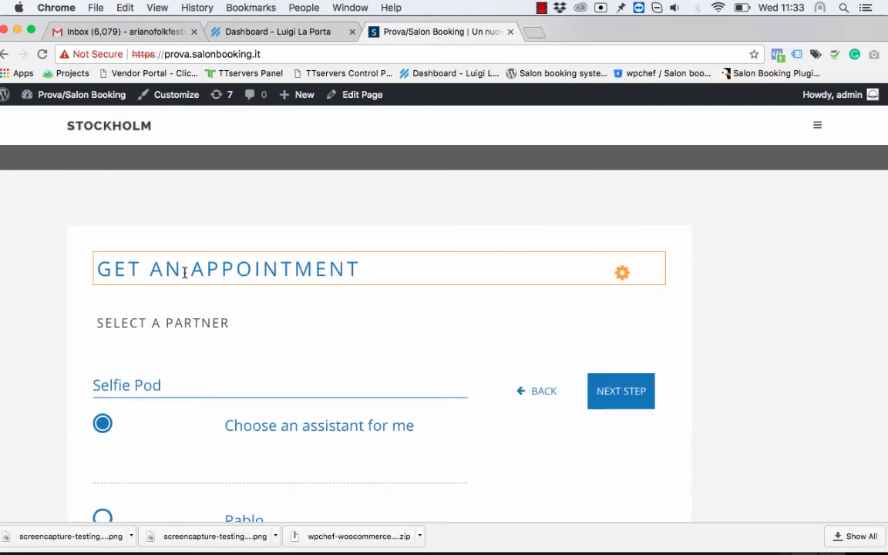
click(620, 392)
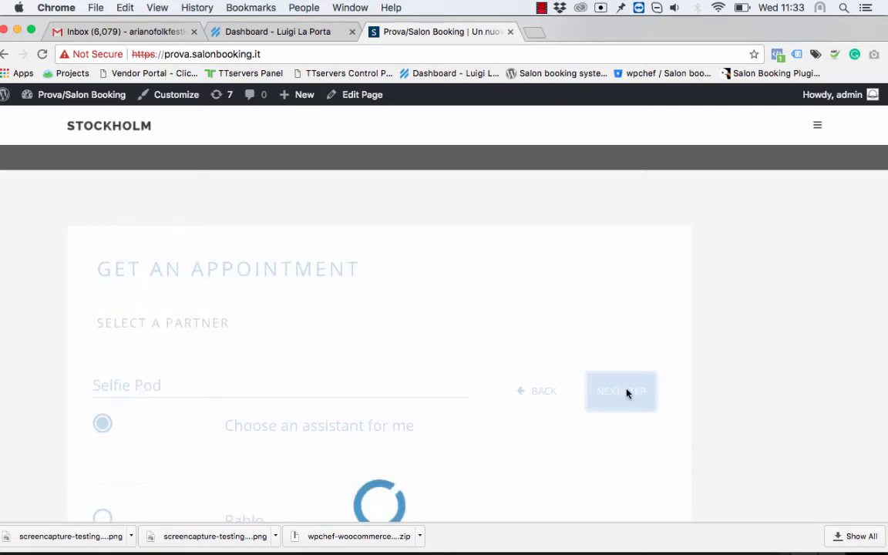
click(622, 392)
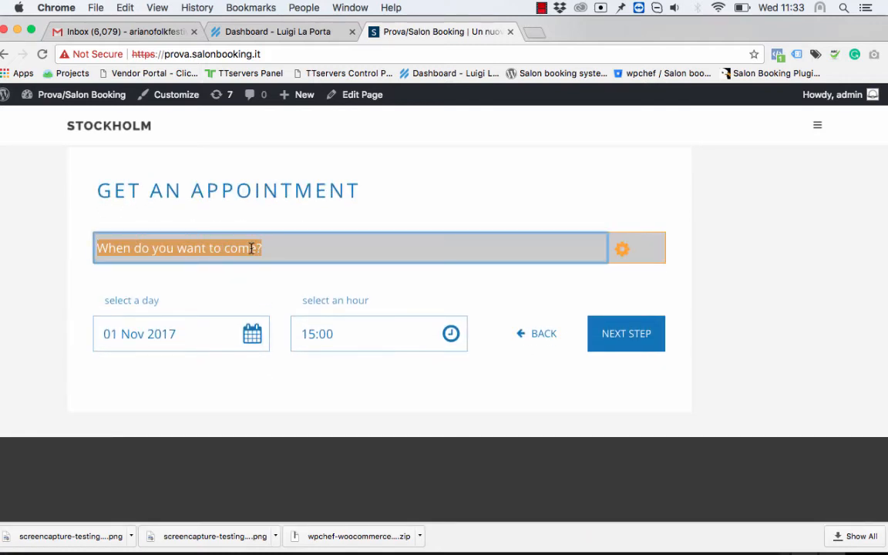
Reword the heading to 'Select a date and time to come' and continue to Checkout
text(Select)
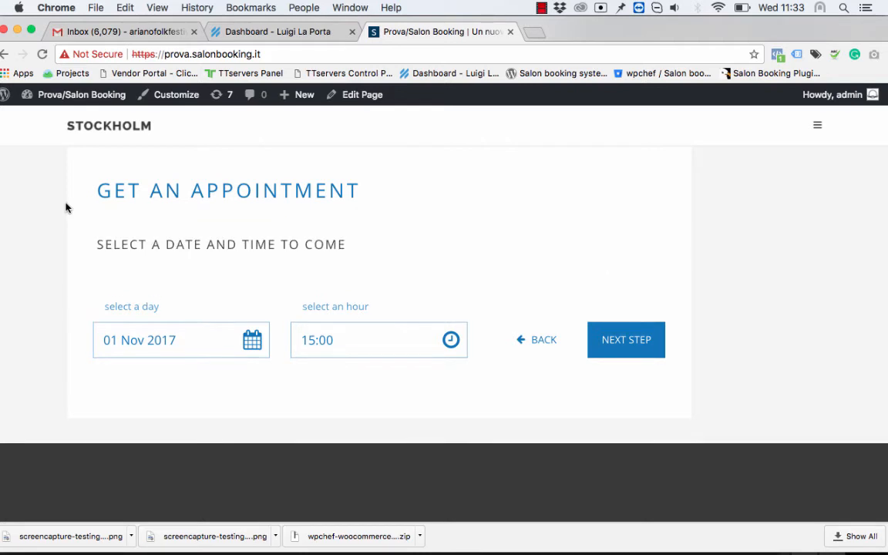
click(626, 339)
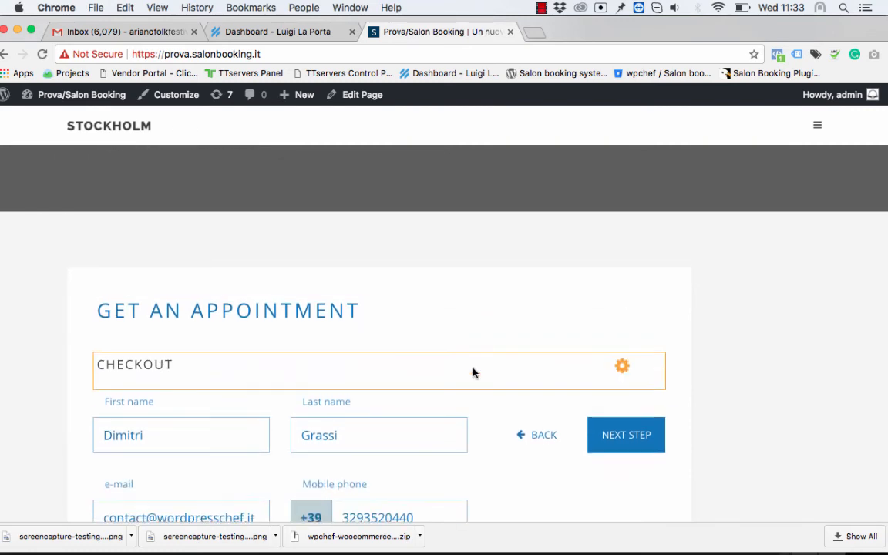
Continue from Checkout to the Booking Summary with 'Date and time booked' editable
click(626, 434)
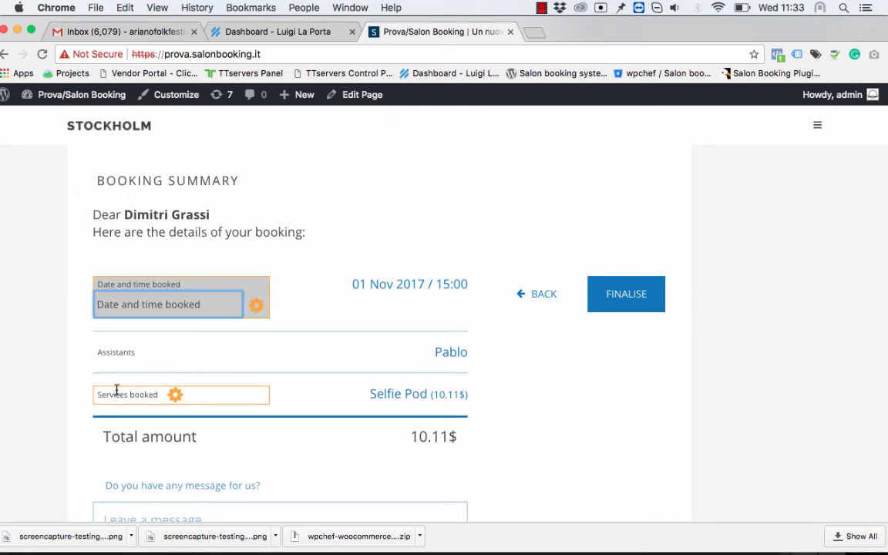
scroll(down, 3)
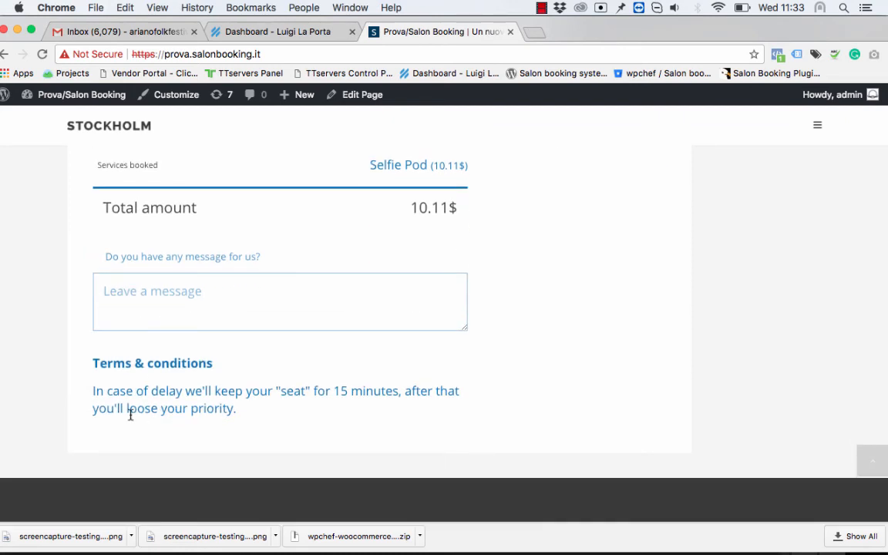
scroll(down, 3)
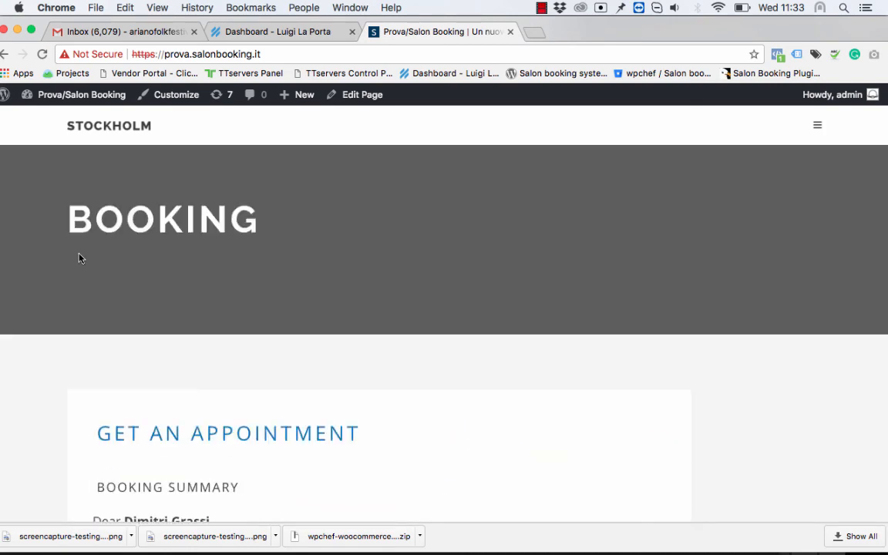
scroll(down, 3)
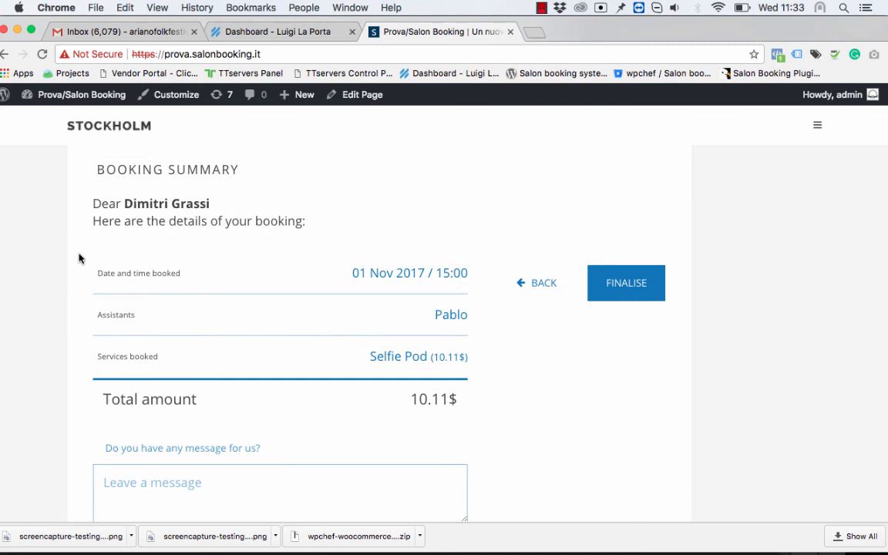
scroll(up, 3)
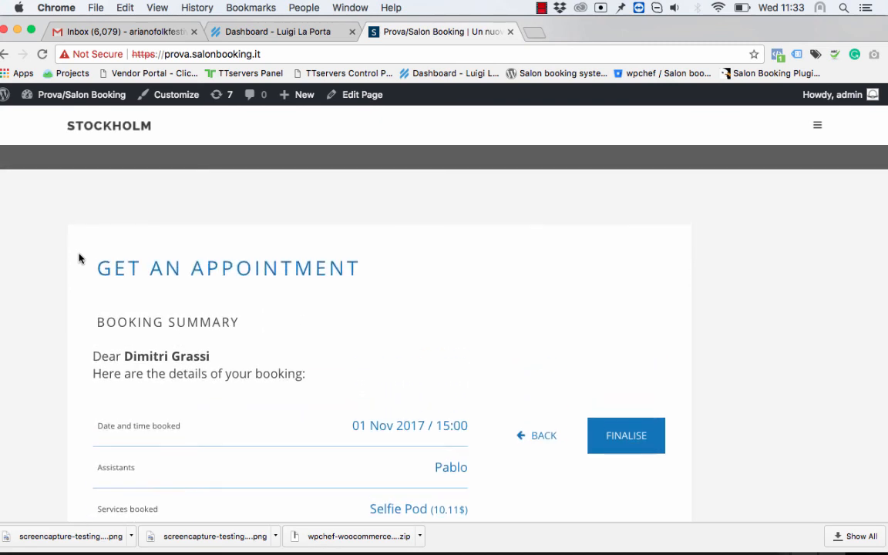